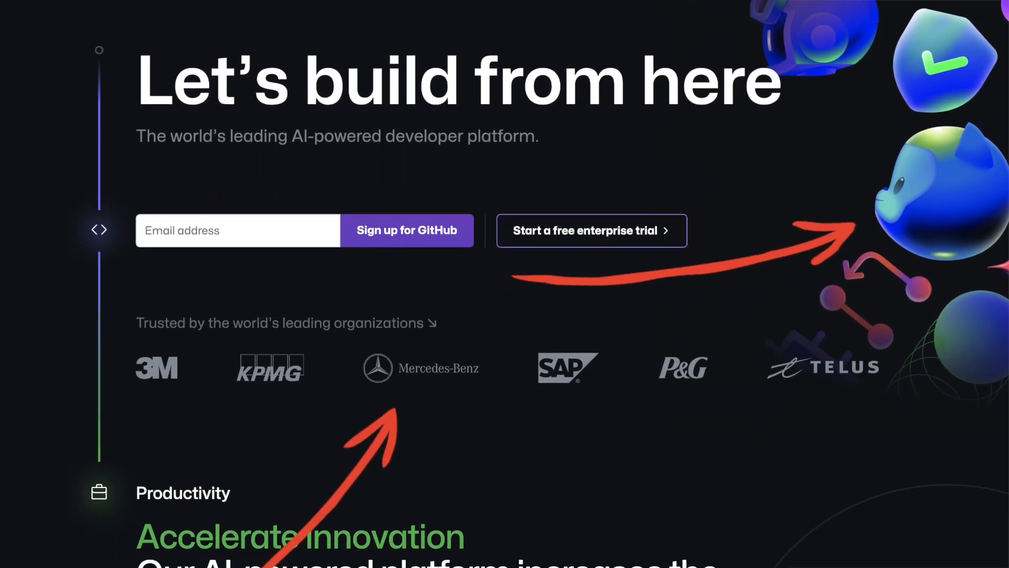
# Add the img alt attribute and grid-item divs around the city image in index.html.
pyautogui.scroll(-3)
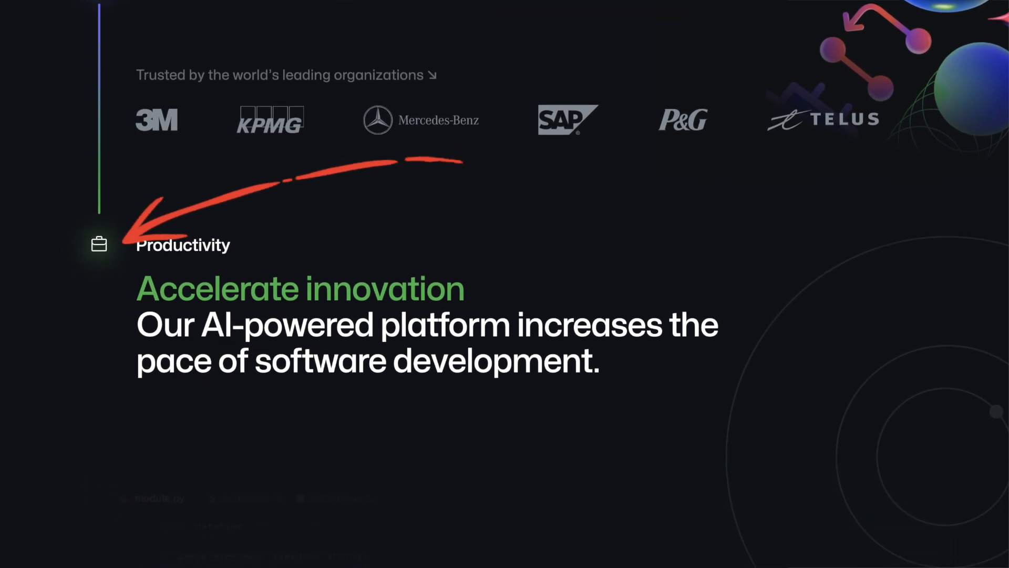
pyautogui.scroll(-3)
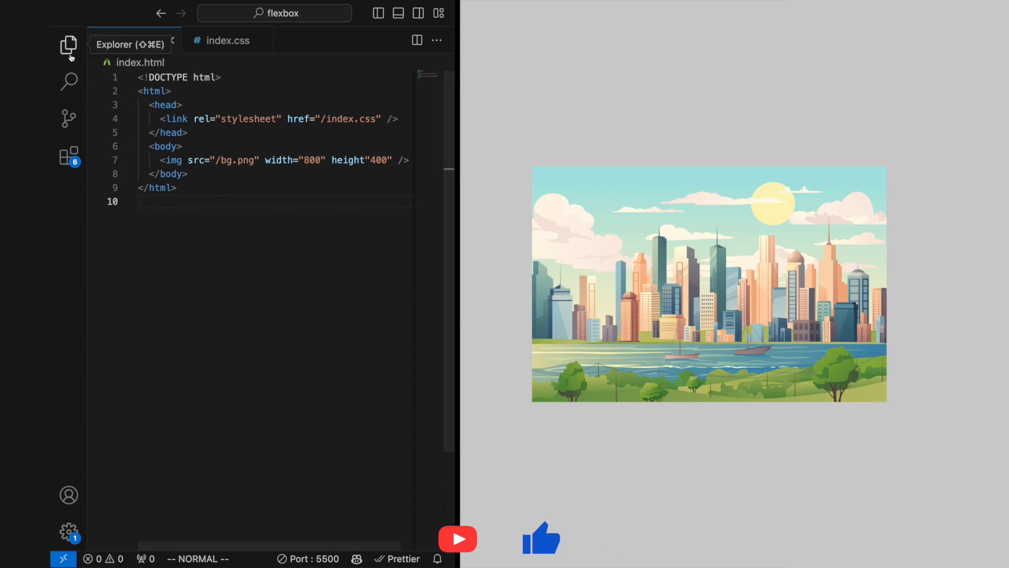
pyautogui.click(69, 45)
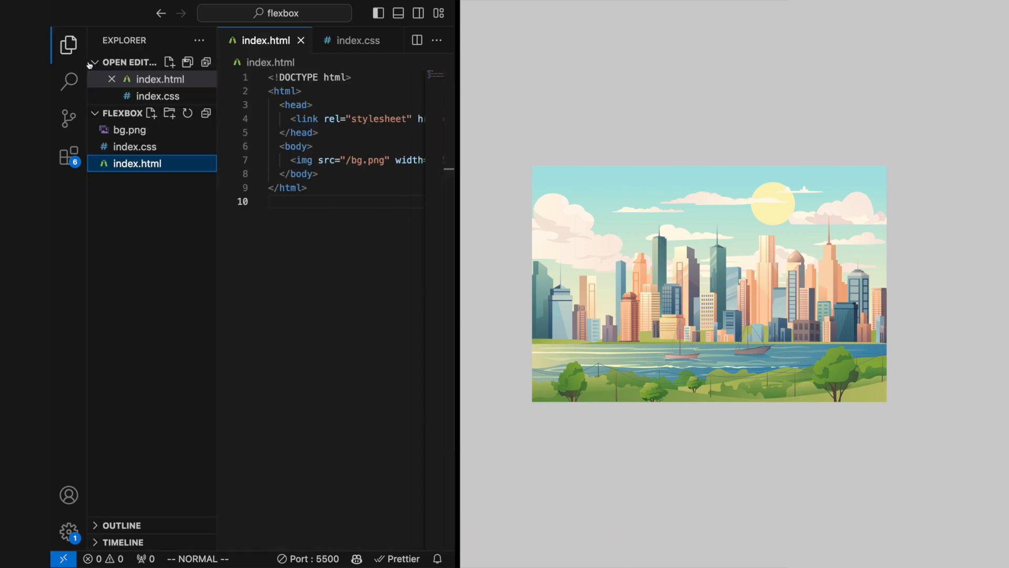
pyautogui.click(68, 44)
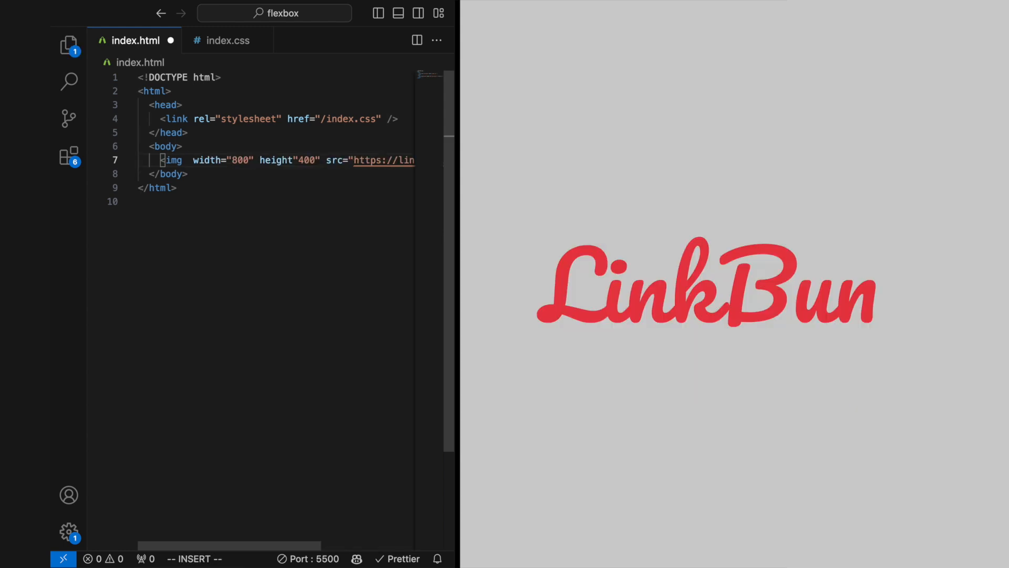
pyautogui.write('alt=""')
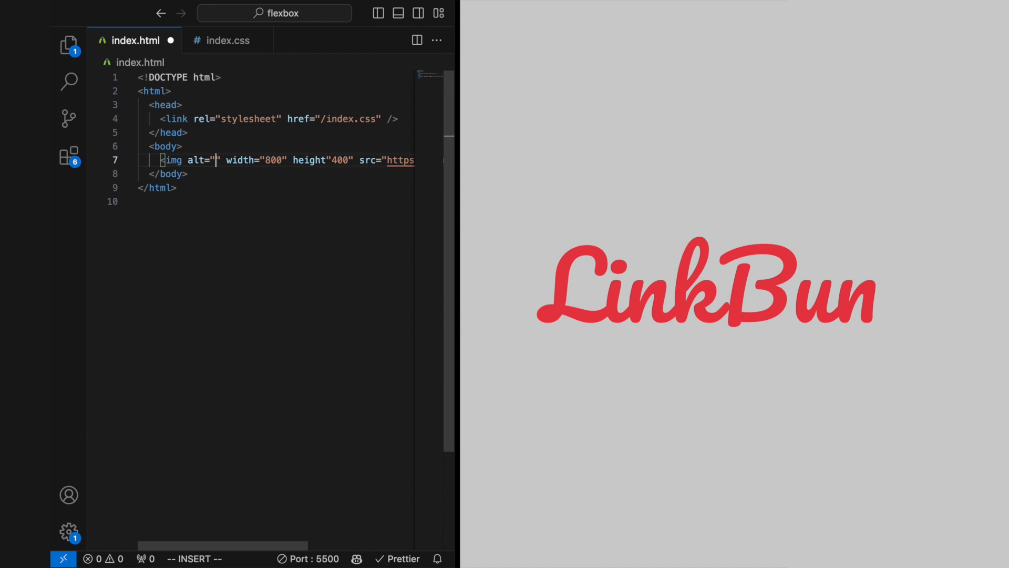
pyautogui.write('linkbun log')
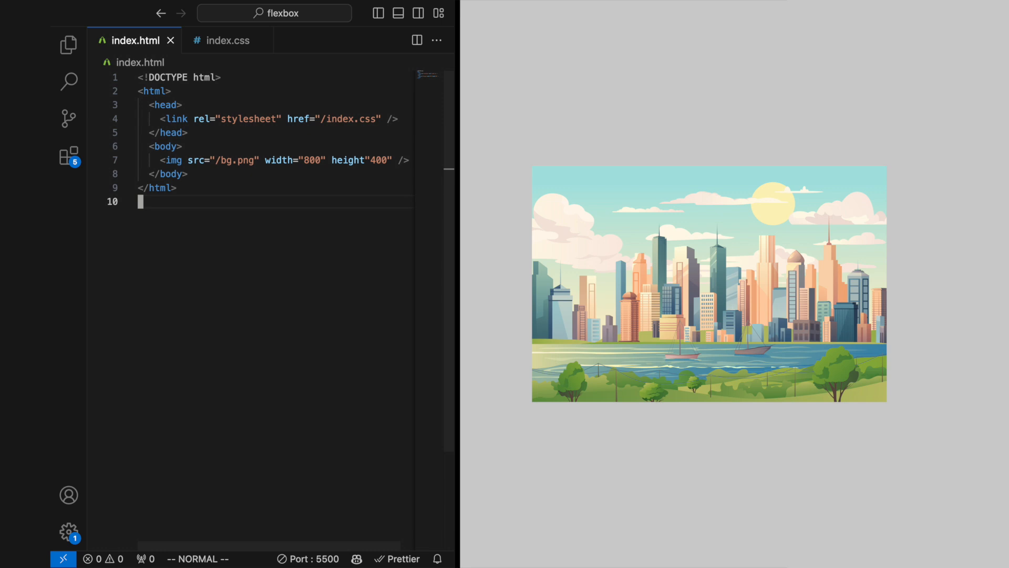
# Bring up index.css beside index.html and start the body grid styling.
pyautogui.click(227, 39)
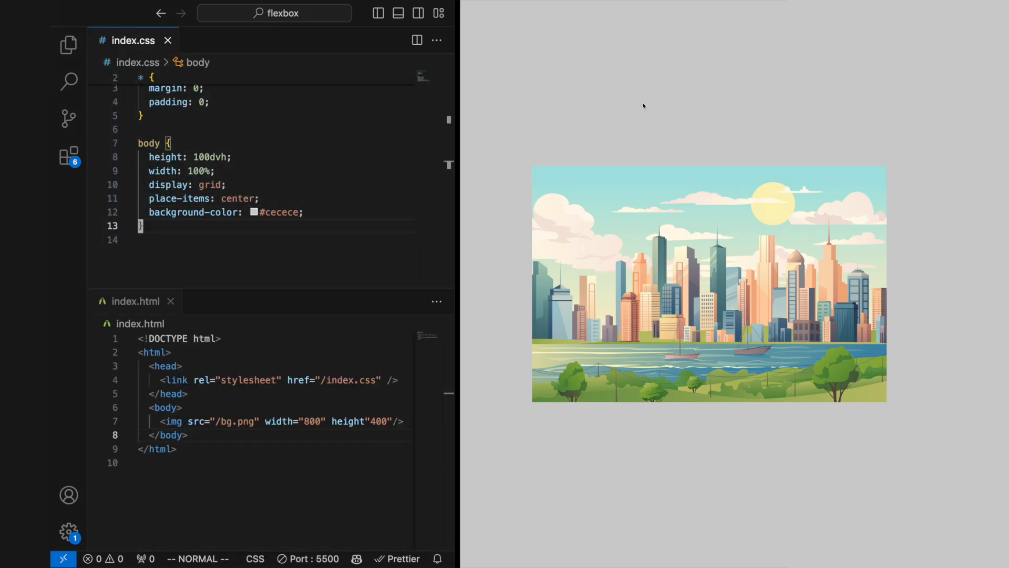
pyautogui.write('wid')
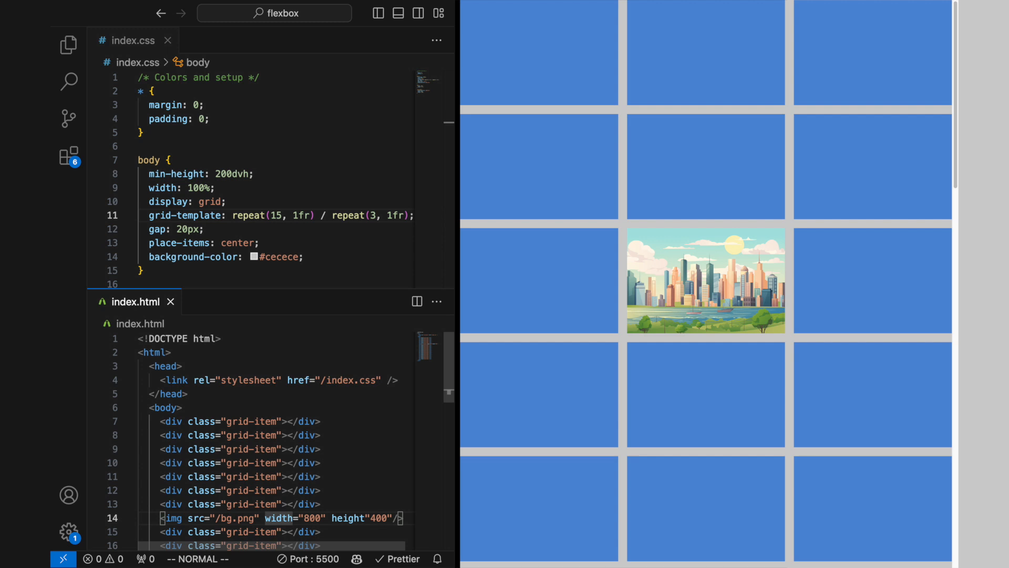
pyautogui.scroll(-3)
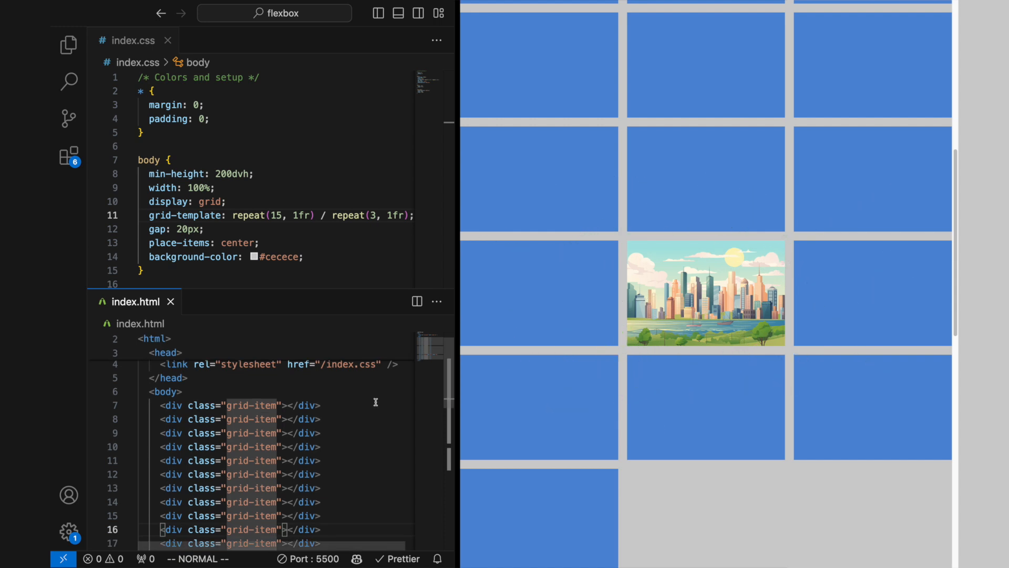
pyautogui.moveTo(353, 444)
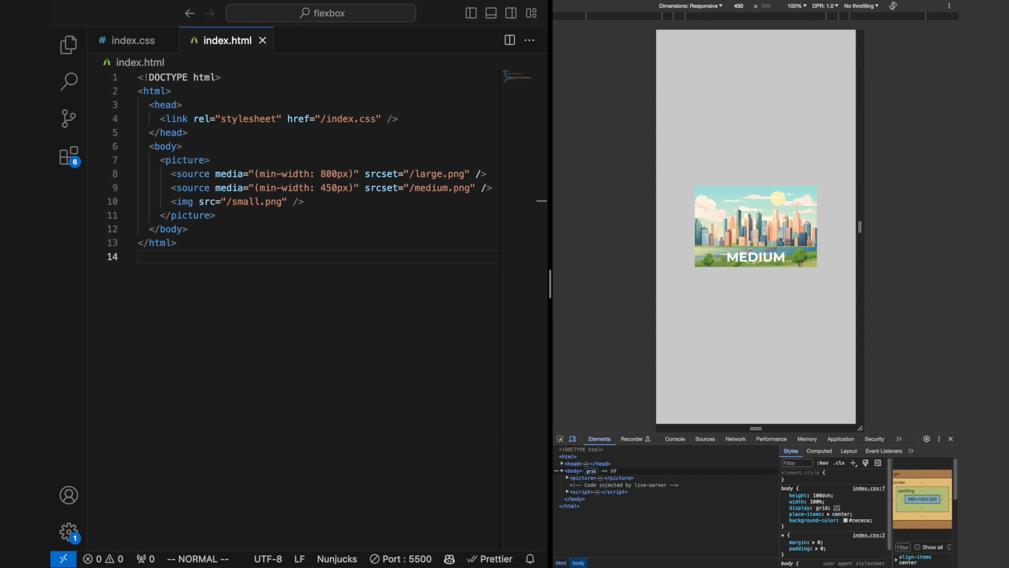
pyautogui.click(738, 7)
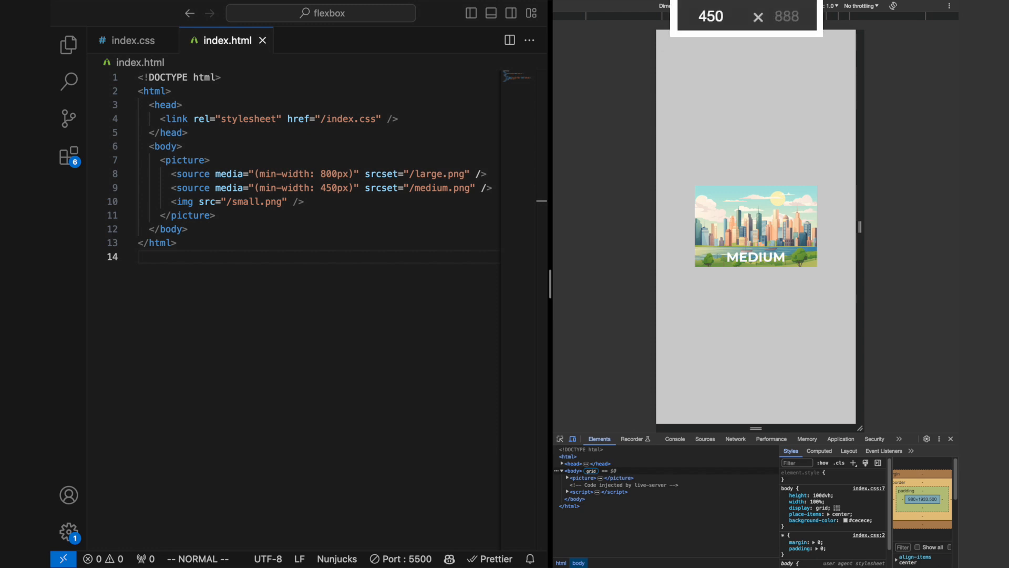
pyautogui.click(738, 6)
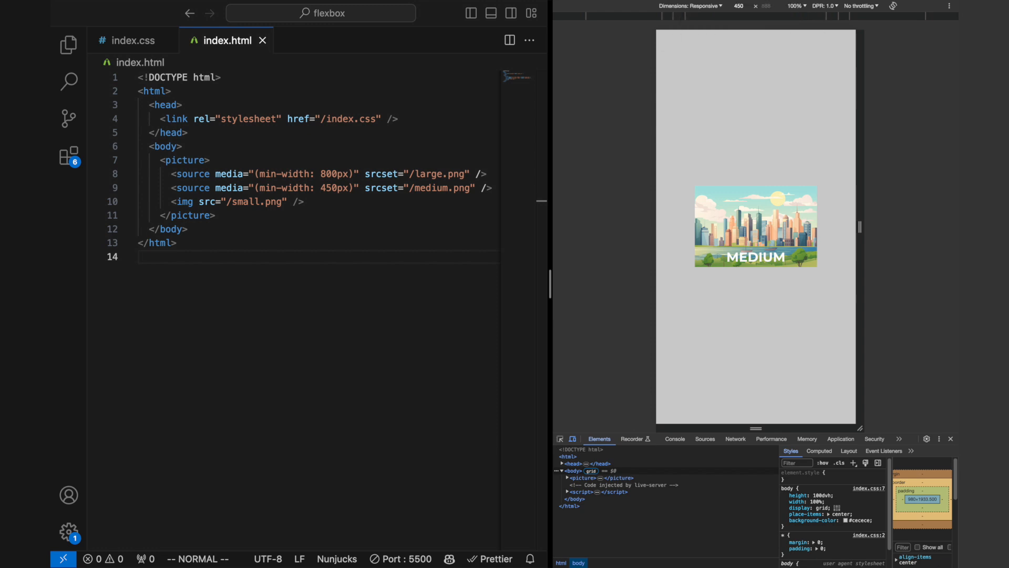